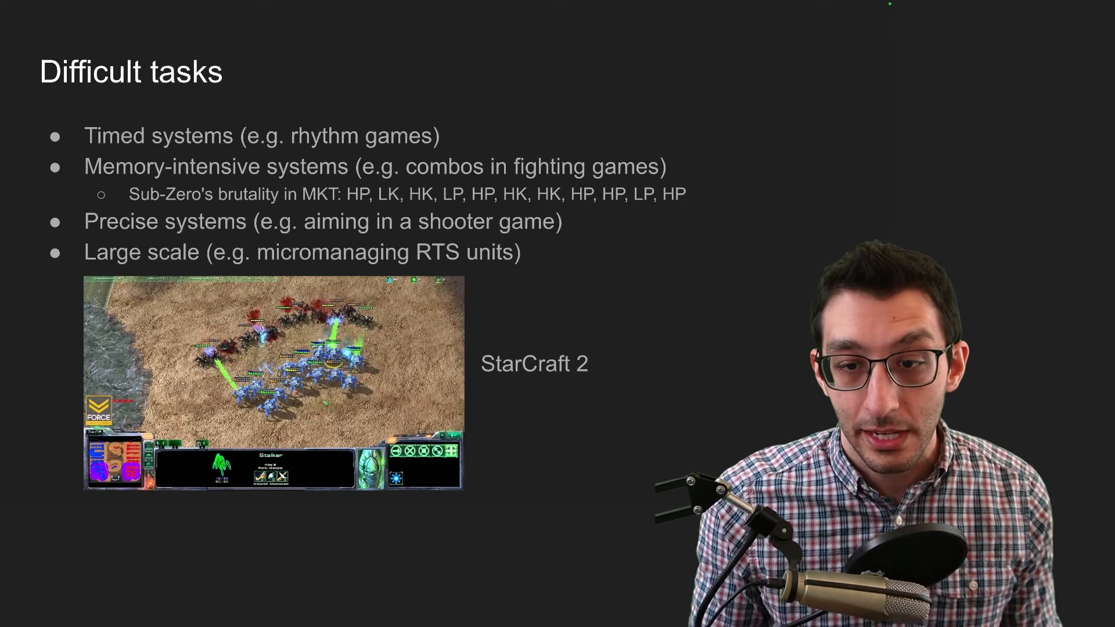
Demo the mage's Fire Blast, Lightning Zaps and Boulder skills, then advance to the turns-to-win slide
key("Right")
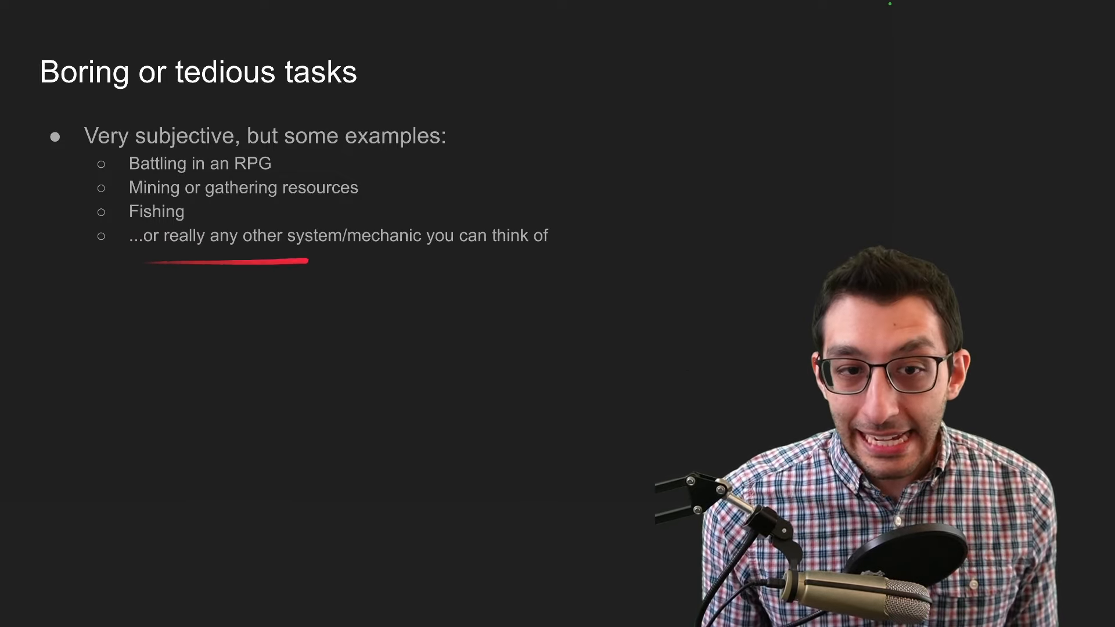
mouse_move(312, 267)
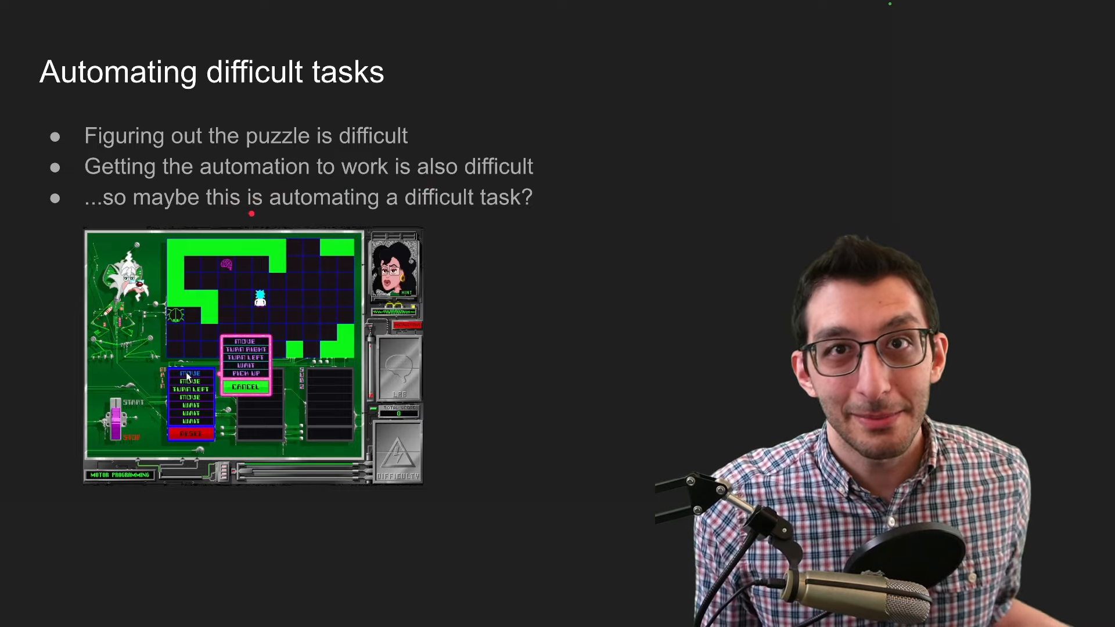
key("Right")
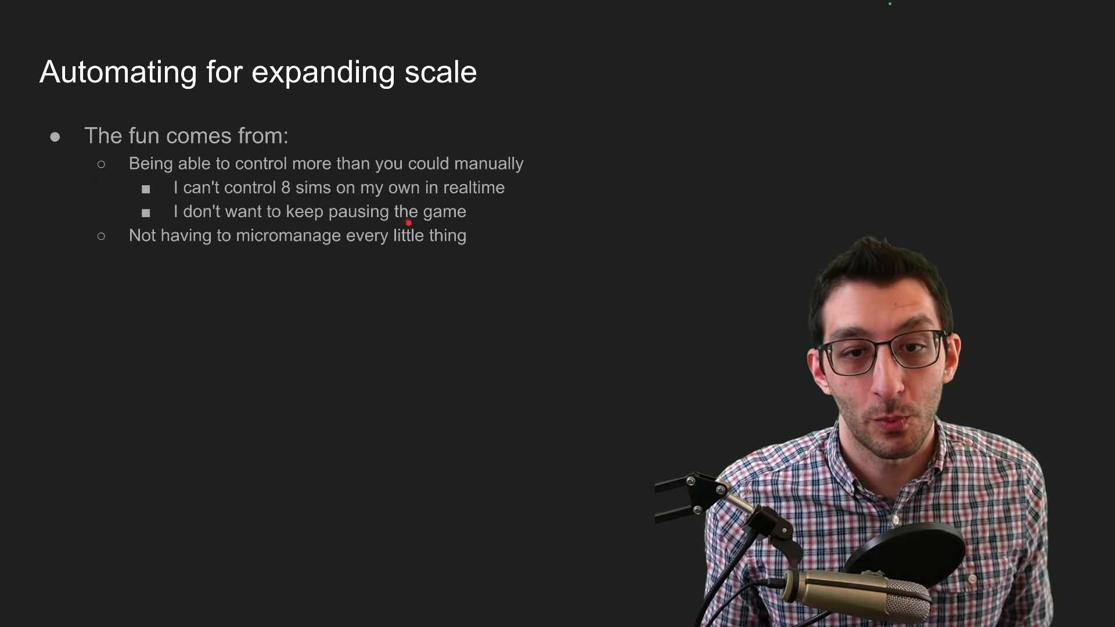
mouse_move(406, 257)
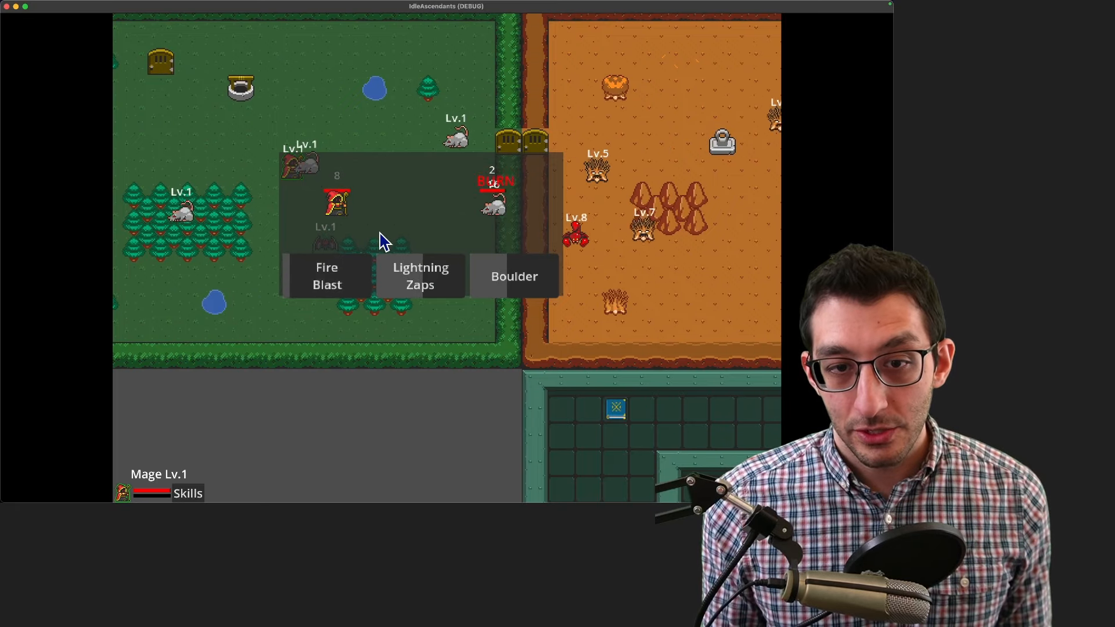
mouse_move(444, 377)
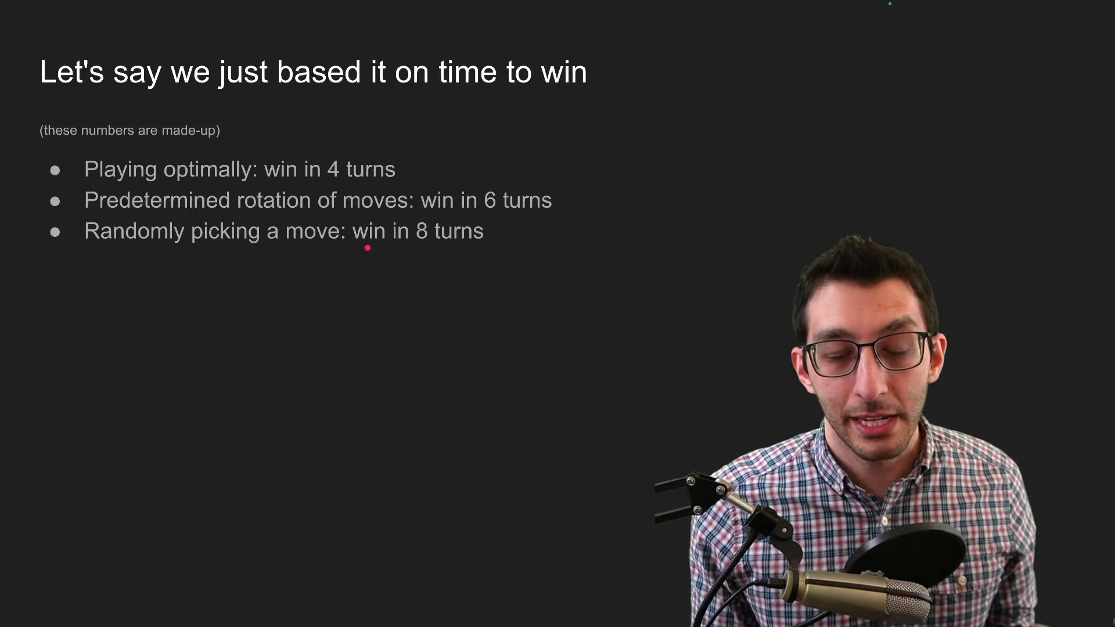
mouse_move(459, 249)
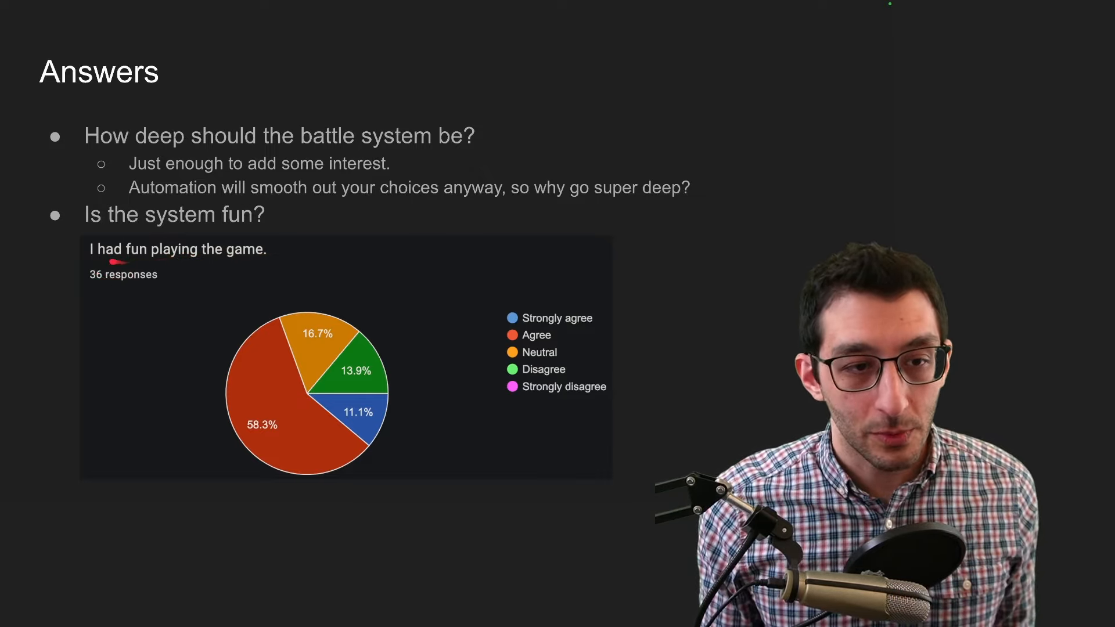
mouse_move(485, 333)
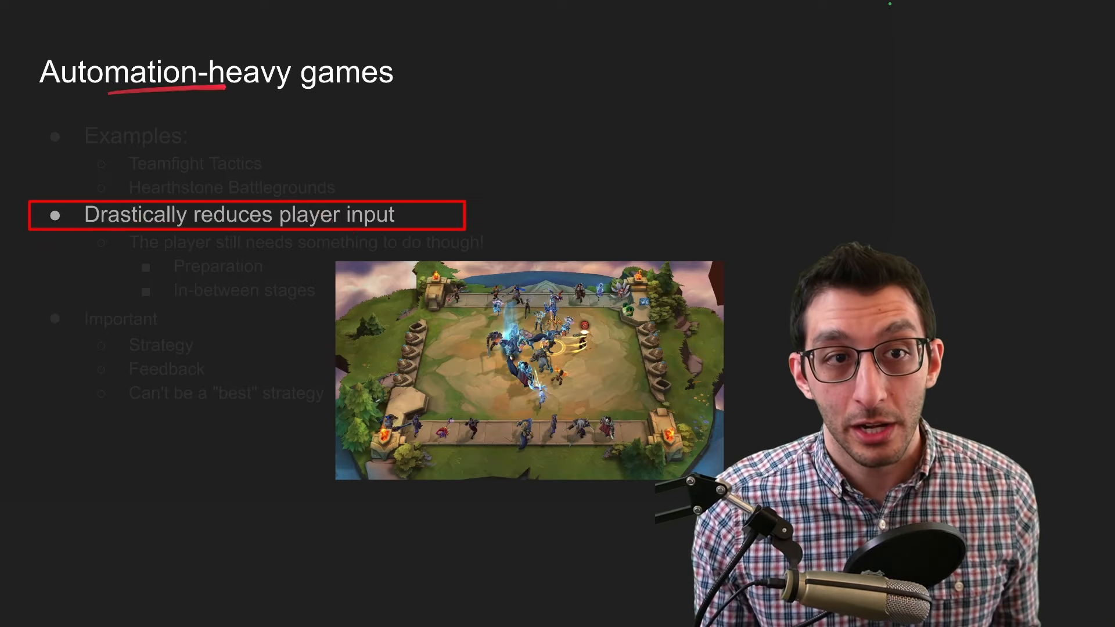
Advance to the 'Automating boring tasks' slide showing the Final Fantasy XII gambits quote
key("right")
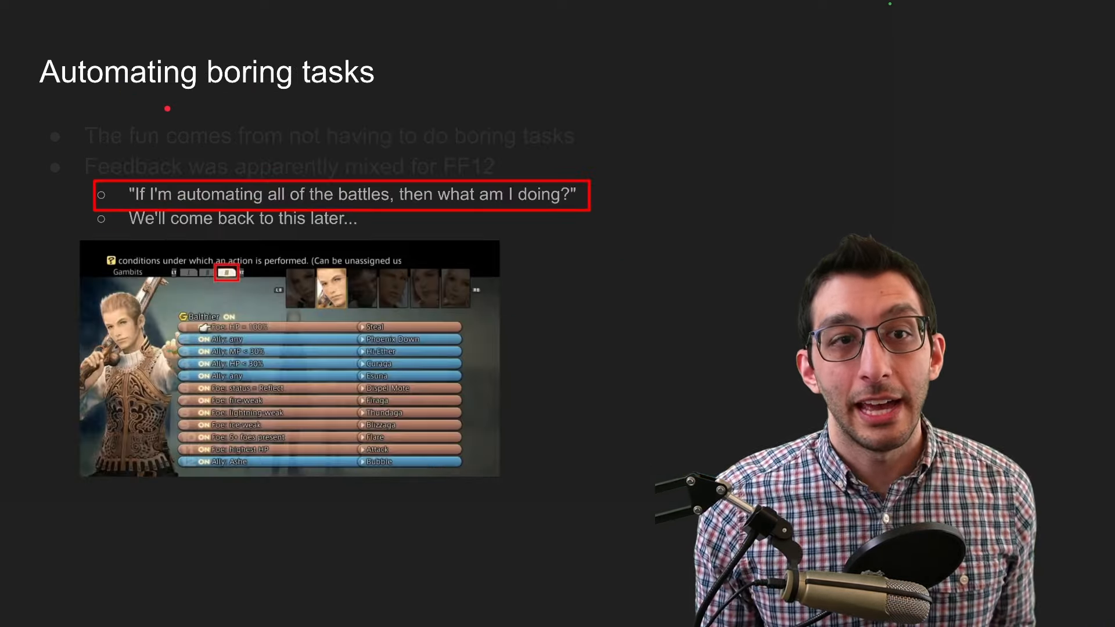